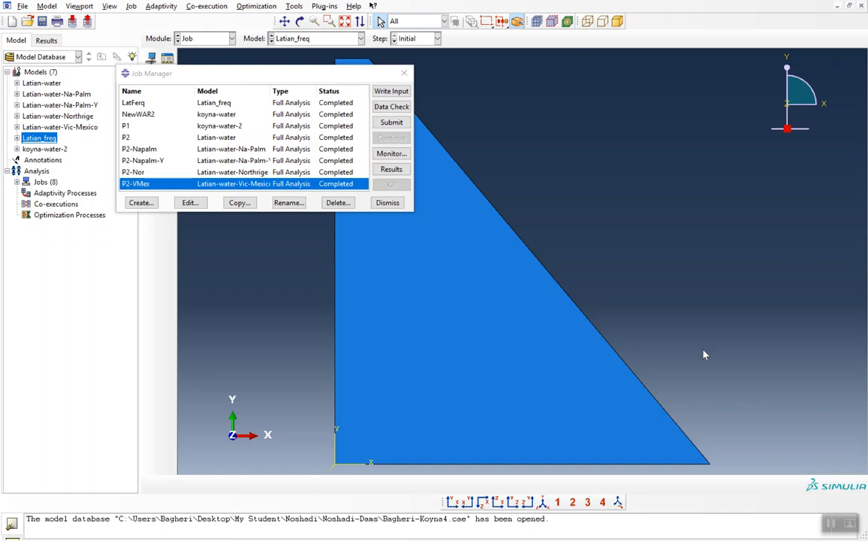
pyautogui.moveTo(660, 267)
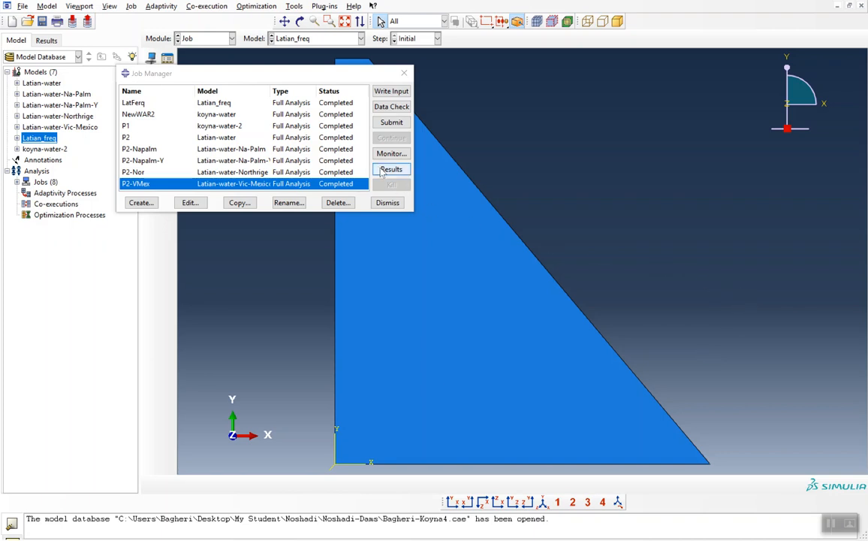
# Open the P2-VMes job results in the Visualization module.
pyautogui.click(390, 168)
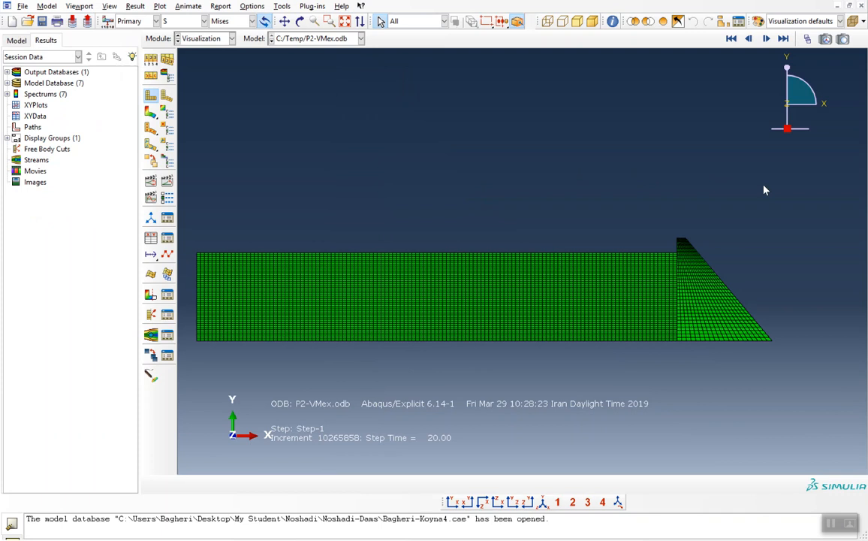
pyautogui.moveTo(547, 149)
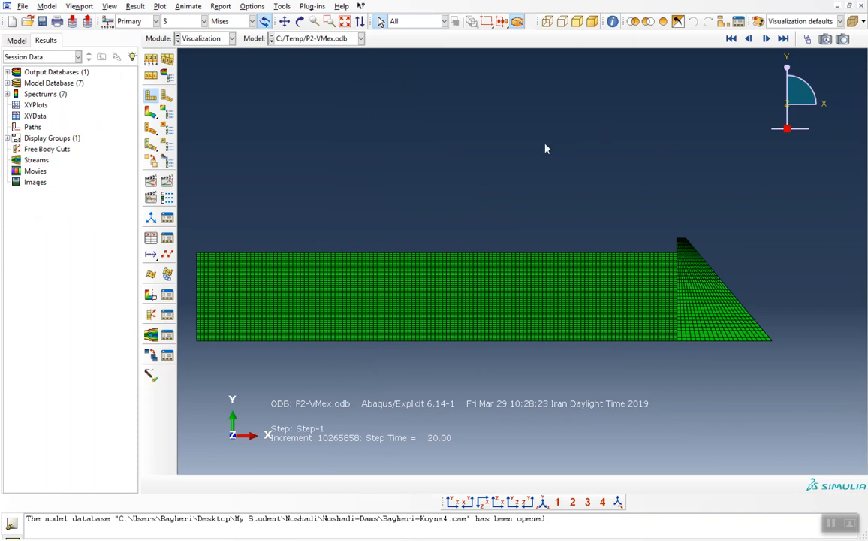
pyautogui.moveTo(532, 144)
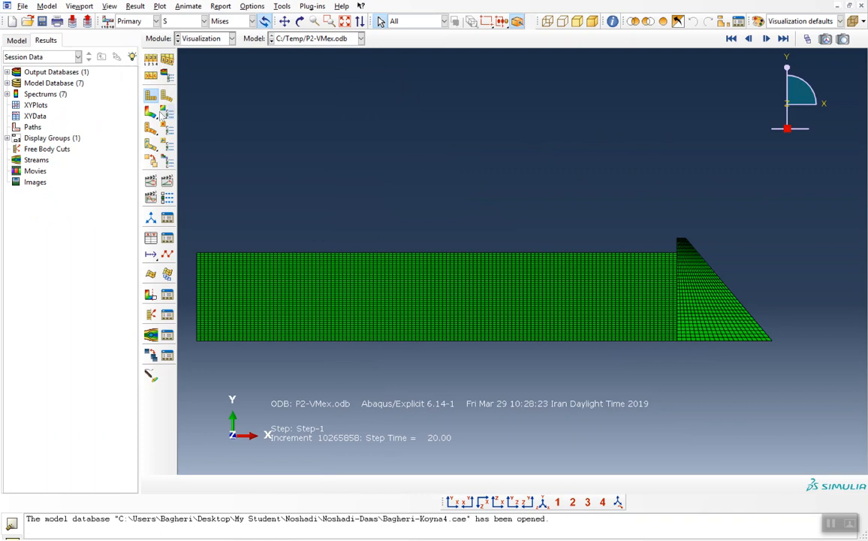
pyautogui.moveTo(151, 111)
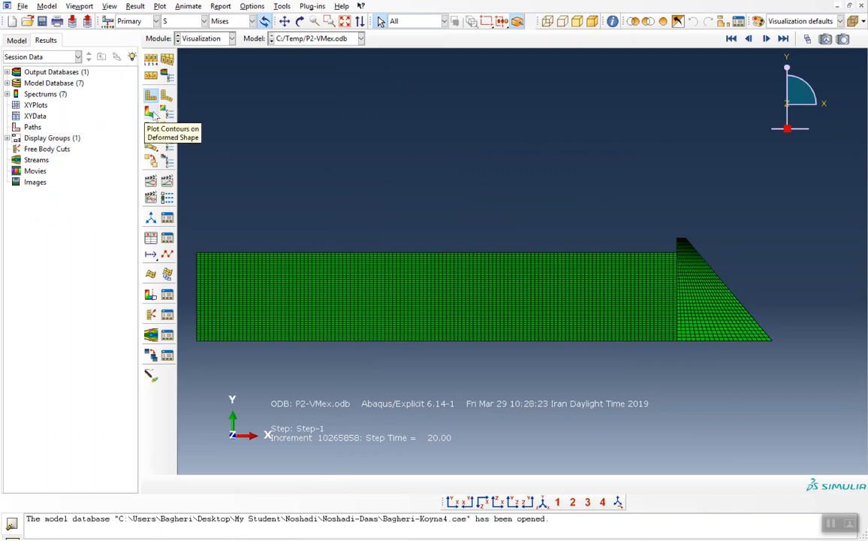
# Plot Mises stress contours on the deformed dam shape.
pyautogui.click(150, 113)
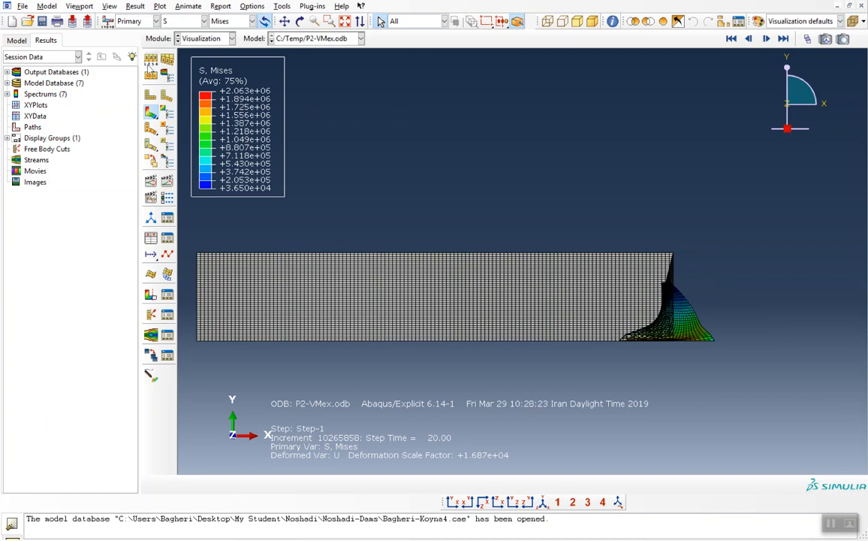
pyautogui.moveTo(150, 63)
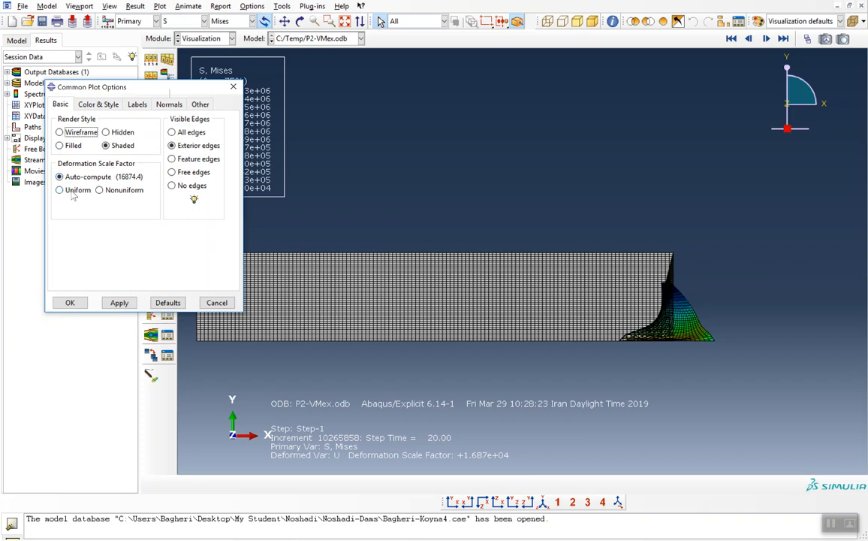
pyautogui.moveTo(72, 195)
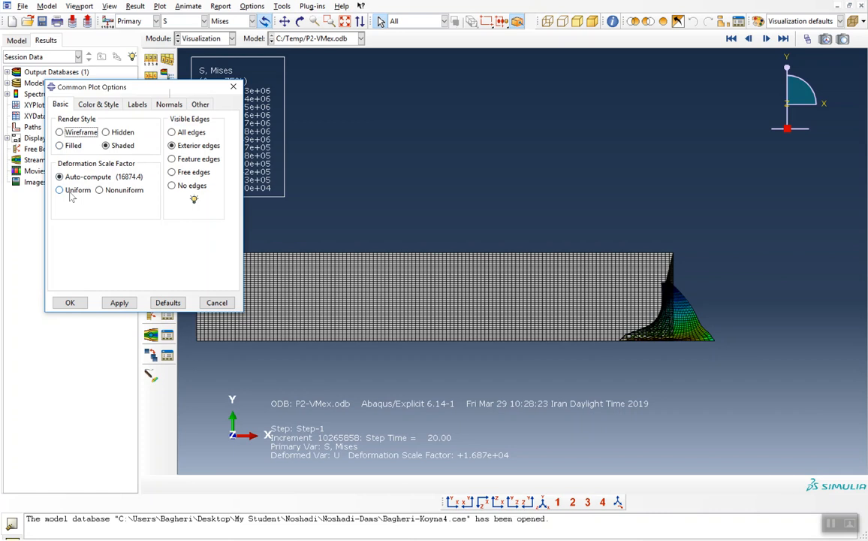
# Apply a uniform deformation scale factor of 1 in Common Plot Options.
pyautogui.click(60, 189)
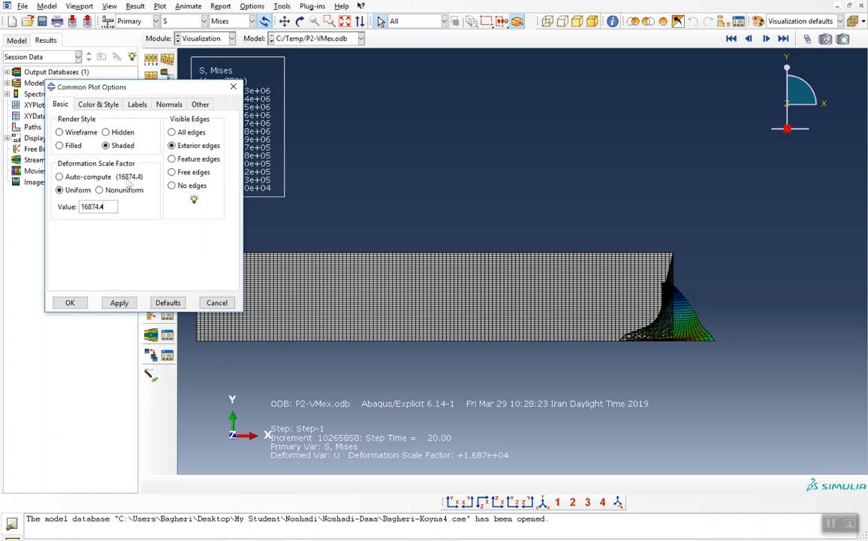
pyautogui.tripleClick(93, 207)
pyautogui.write('1')
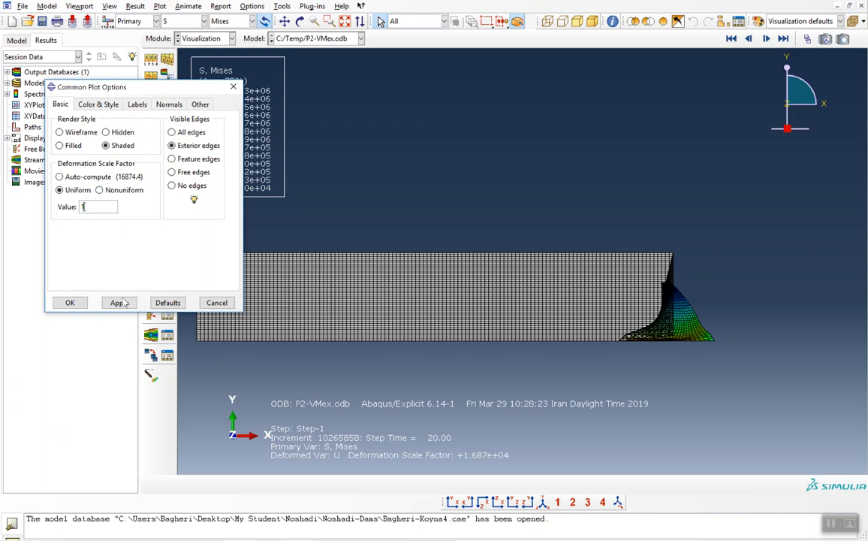
pyautogui.click(118, 302)
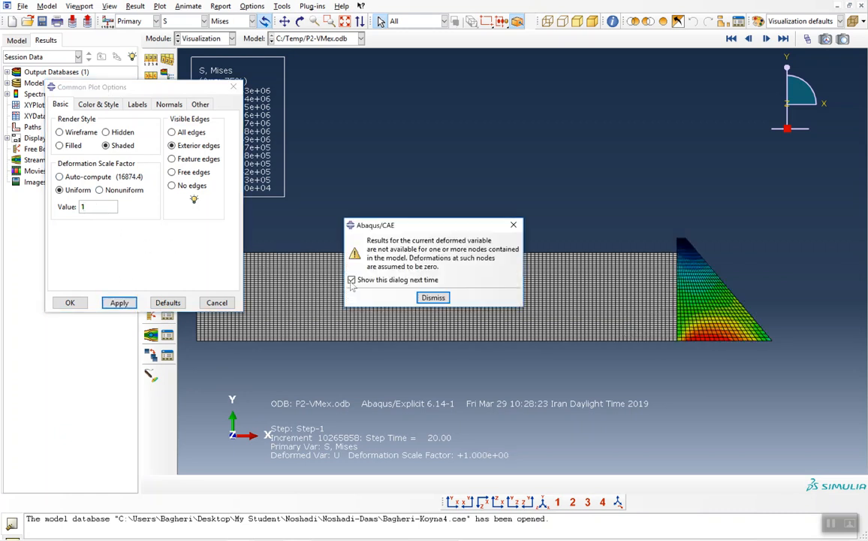
# Dismiss the warning and show only feature edges, hiding the mesh lines.
pyautogui.click(433, 298)
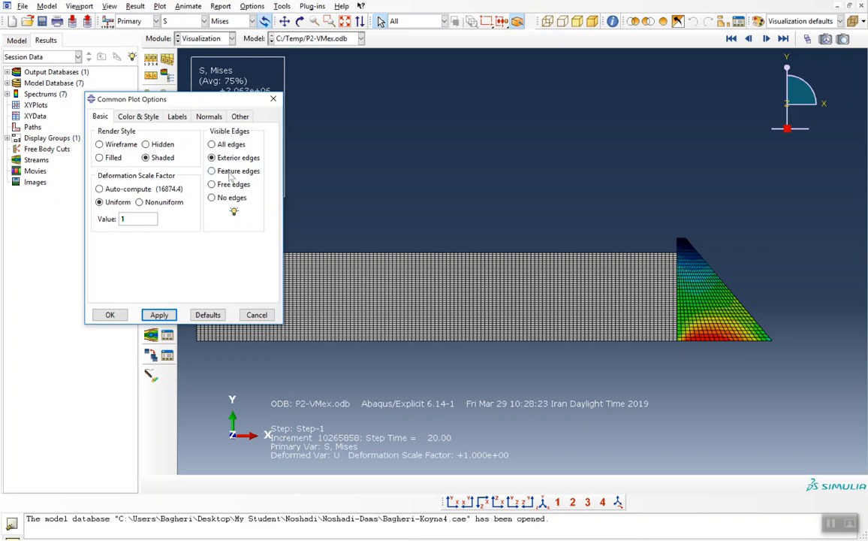
pyautogui.click(212, 171)
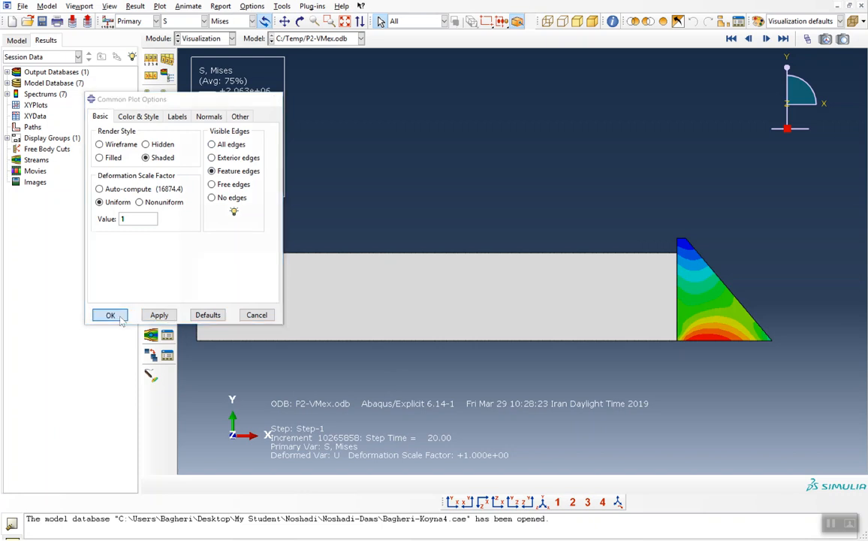
pyautogui.click(112, 315)
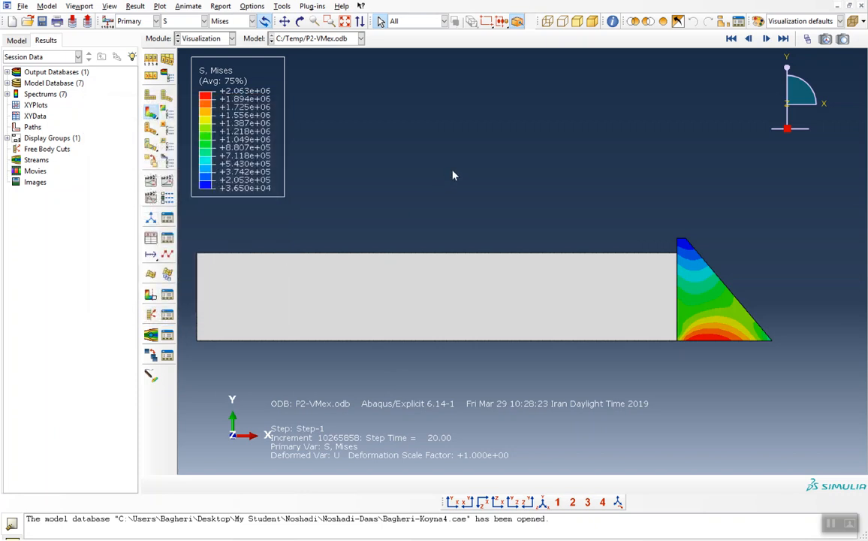
pyautogui.moveTo(450, 164)
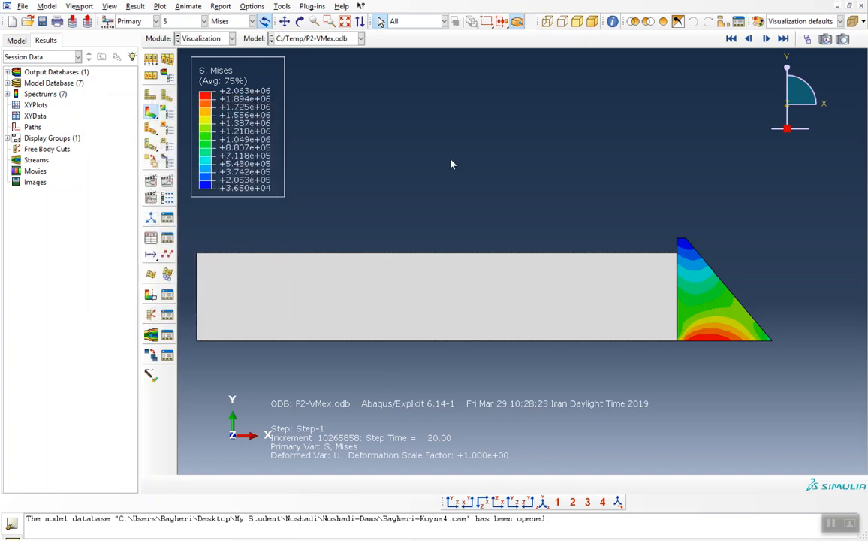
pyautogui.moveTo(664, 187)
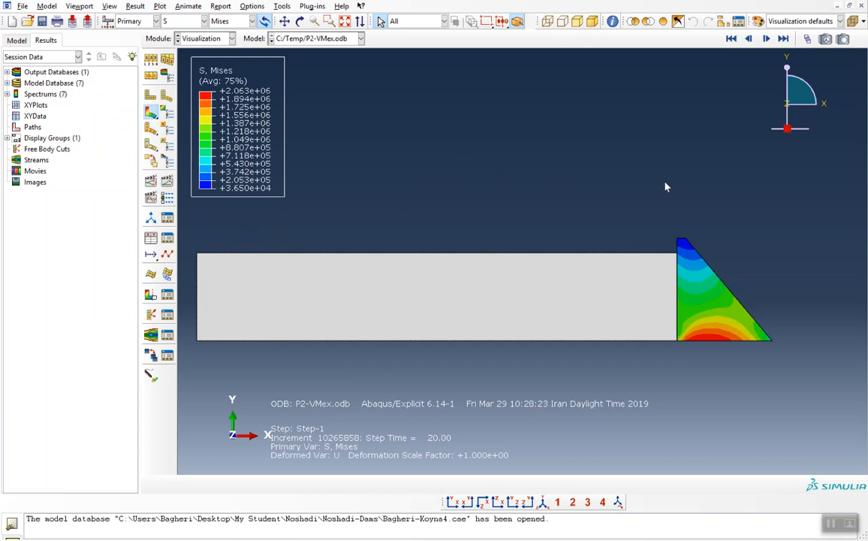
pyautogui.moveTo(712, 201)
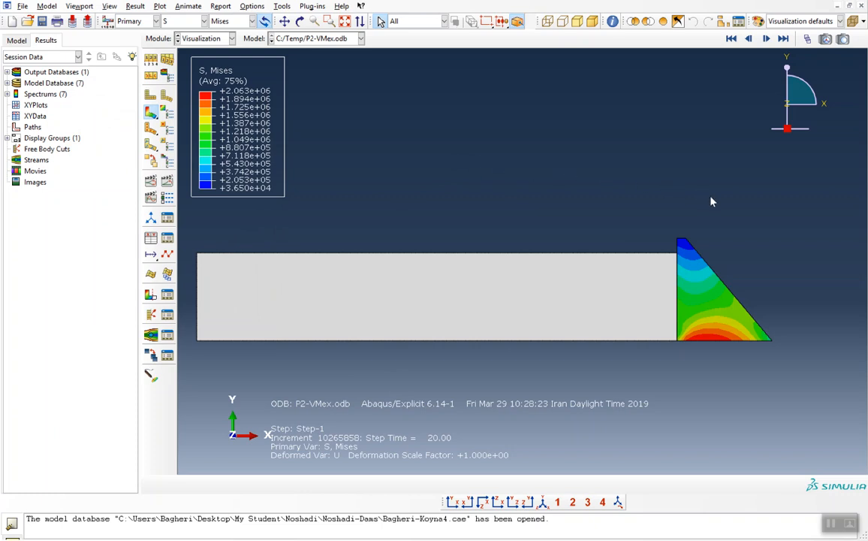
pyautogui.moveTo(729, 212)
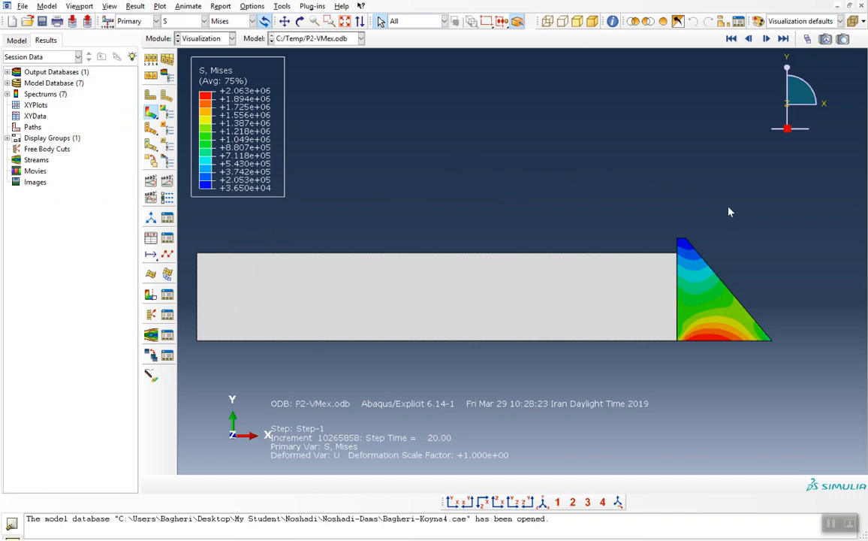
pyautogui.moveTo(709, 201)
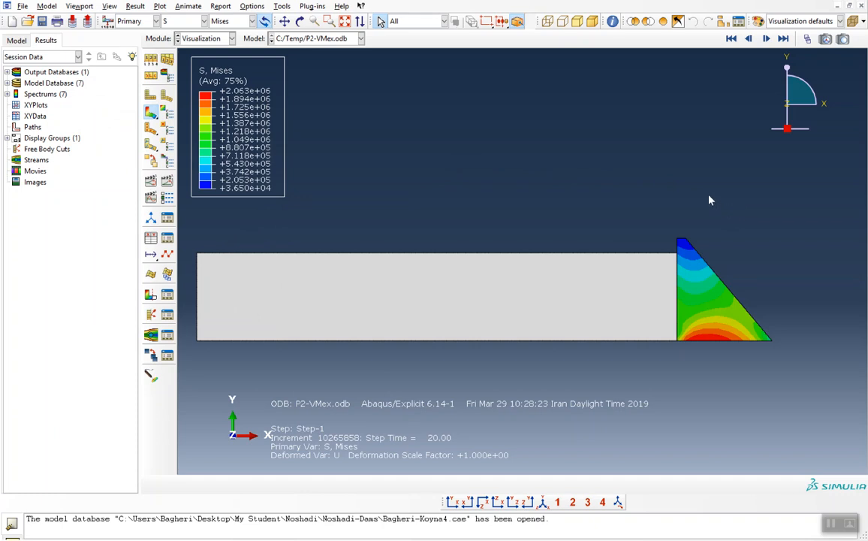